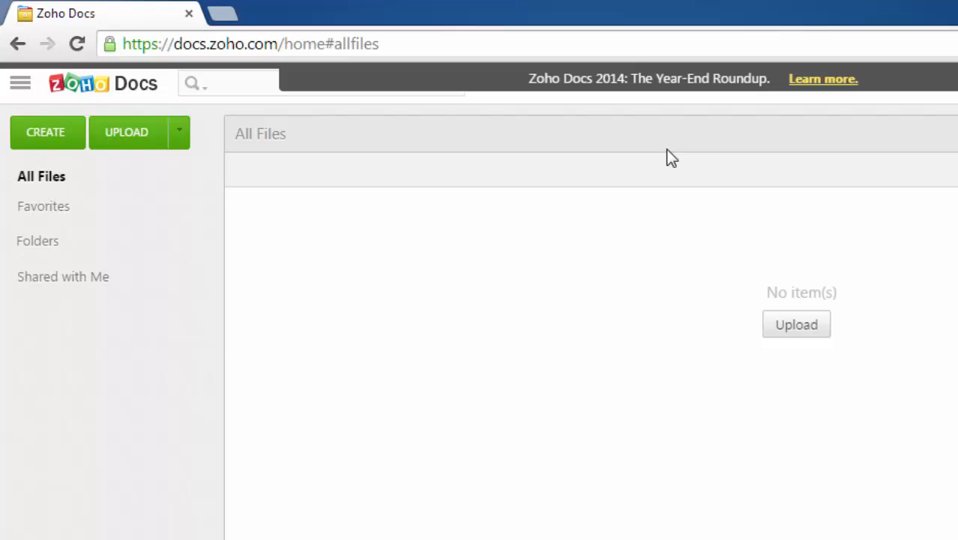
pyautogui.moveTo(355, 494)
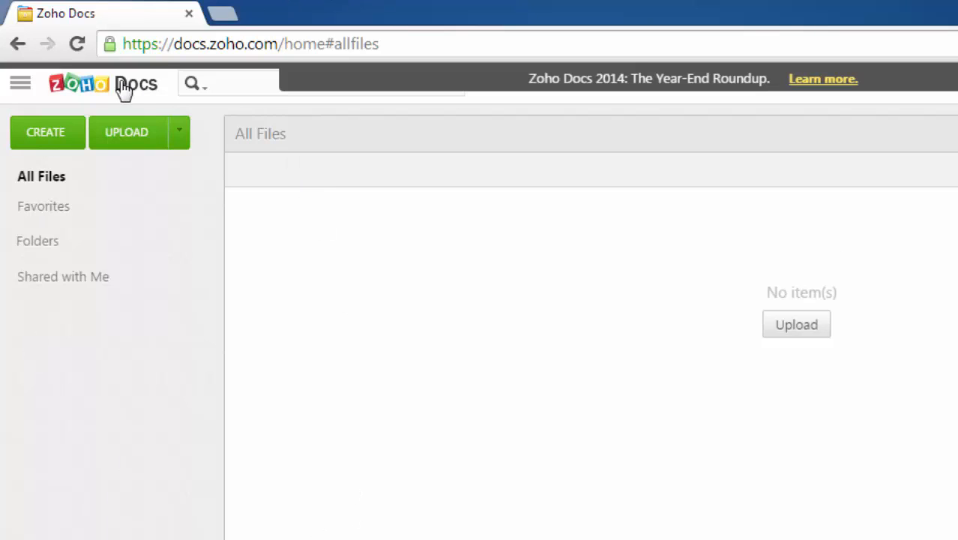
pyautogui.moveTo(111, 99)
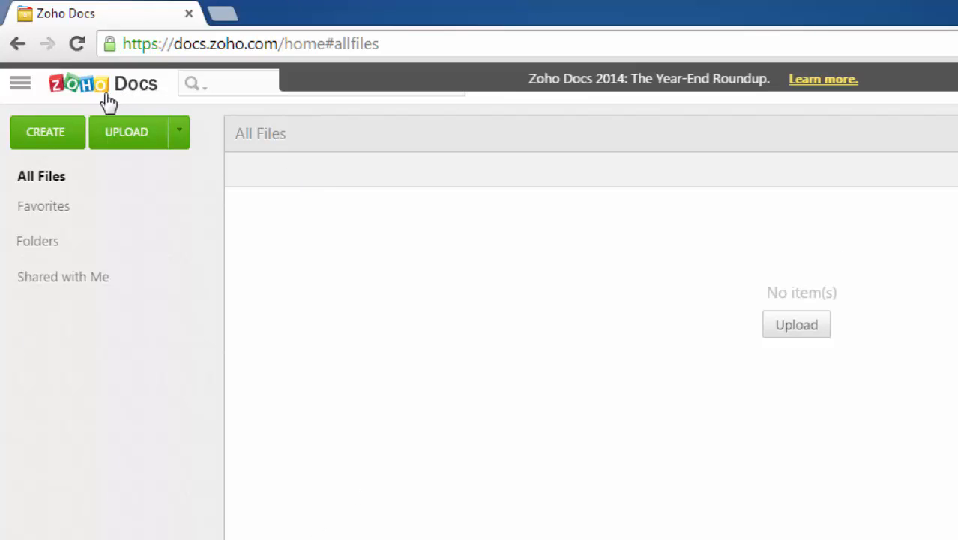
pyautogui.moveTo(47, 132)
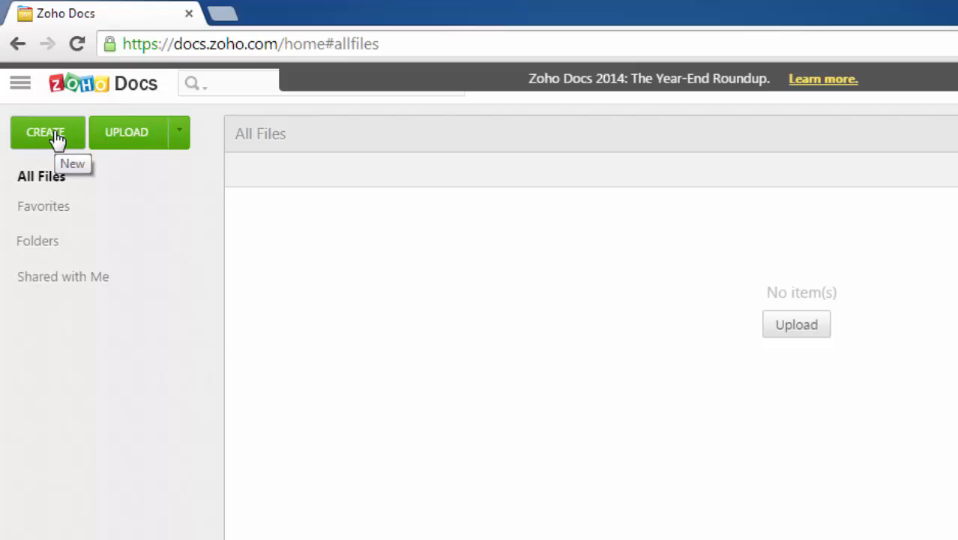
# - Create a new blank spreadsheet from the Zoho Docs CREATE menu
pyautogui.click(46, 132)
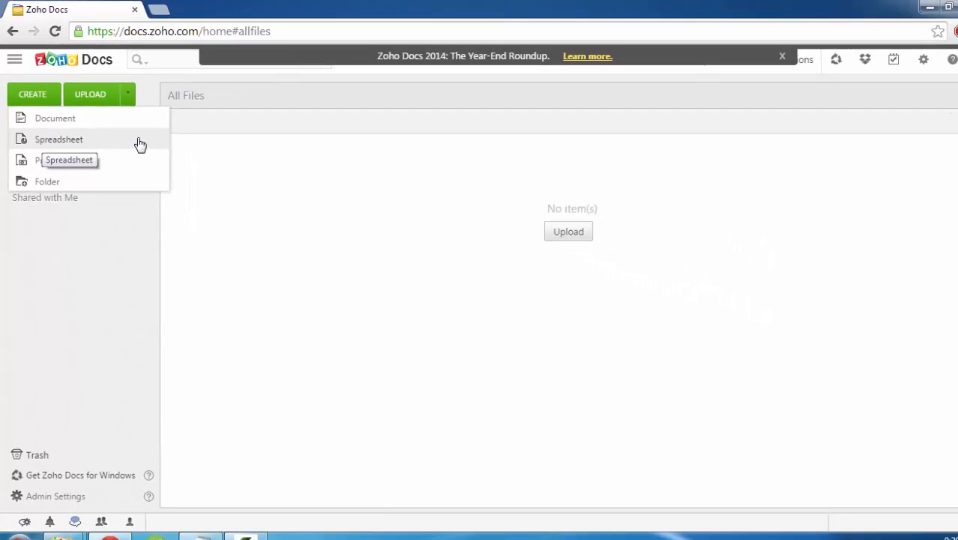
pyautogui.click(58, 139)
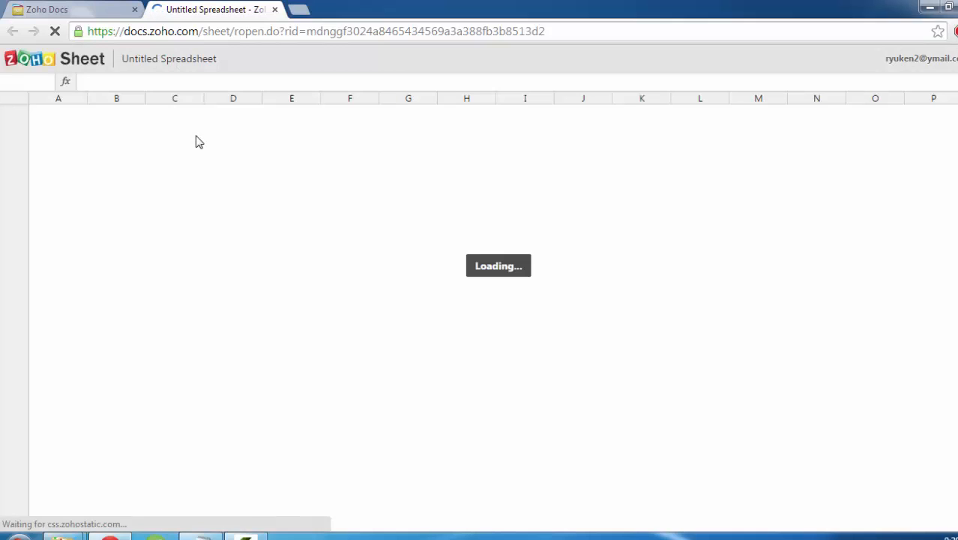
pyautogui.moveTo(192, 142)
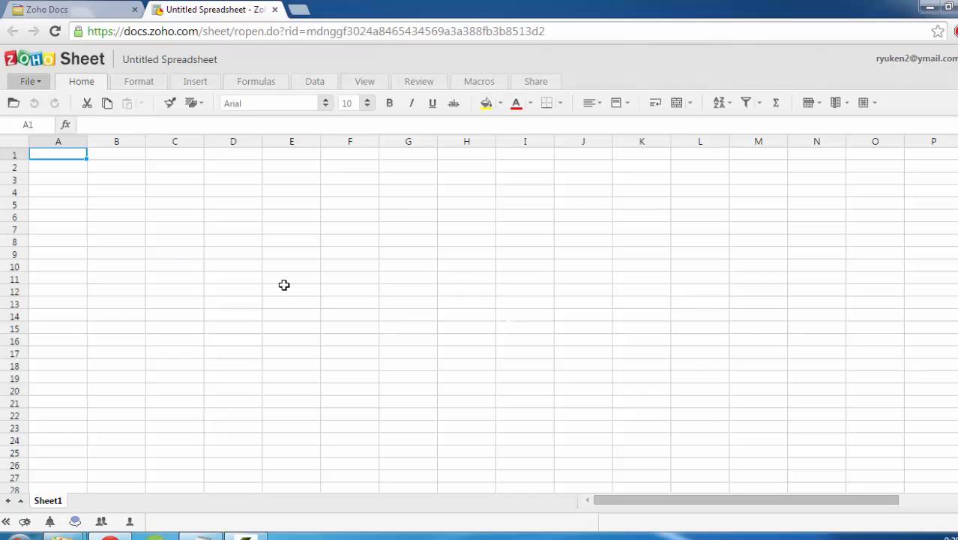
pyautogui.moveTo(54, 167)
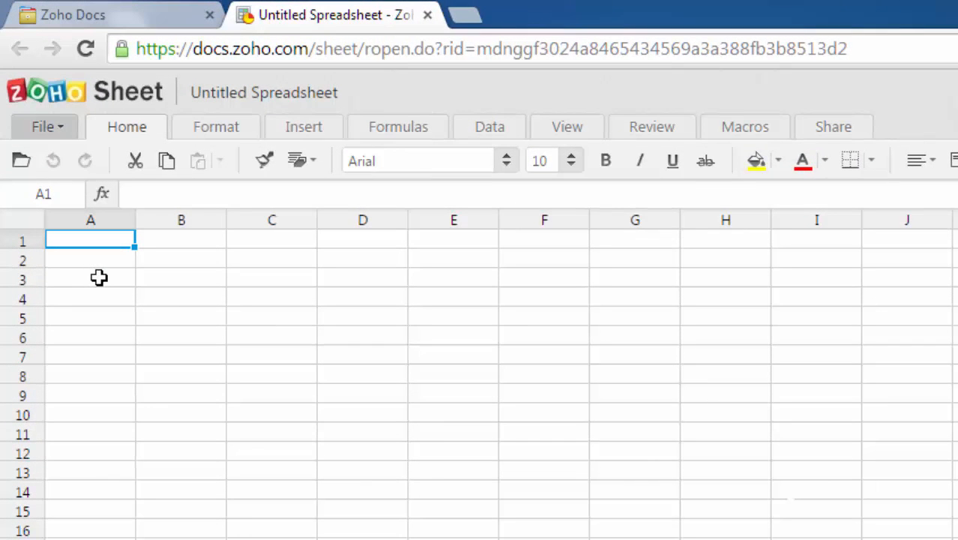
pyautogui.moveTo(213, 307)
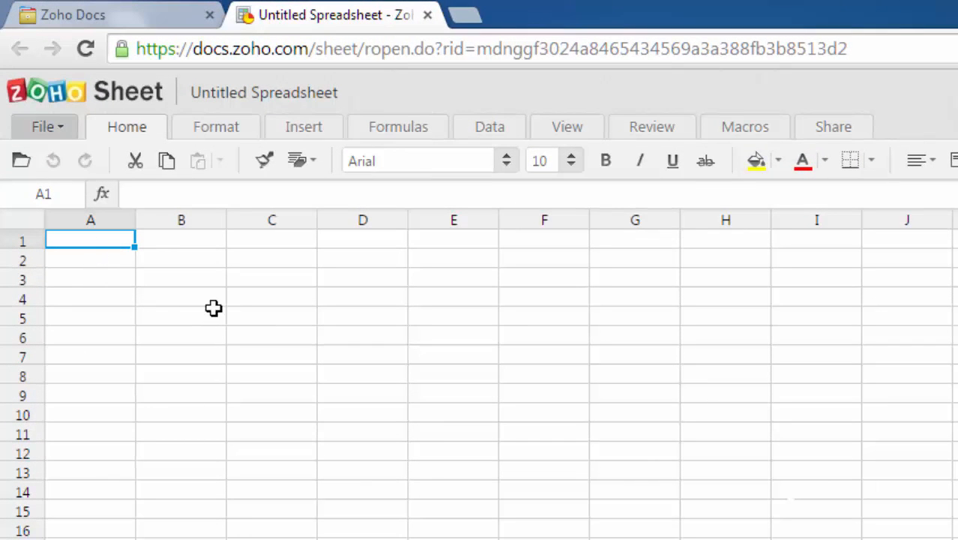
pyautogui.moveTo(113, 262)
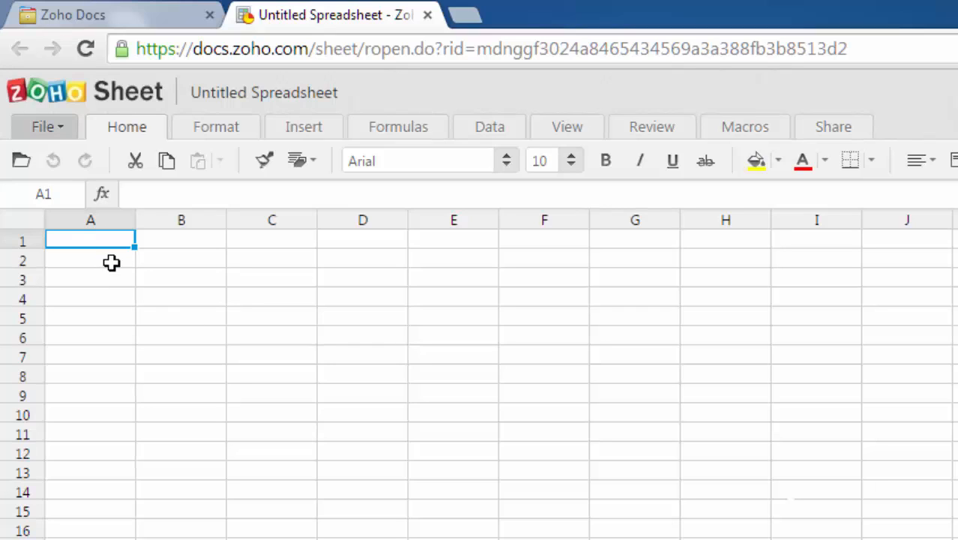
# - Enter the numbers 24 in cell A2 and 53 in cell A3
pyautogui.click(90, 260)
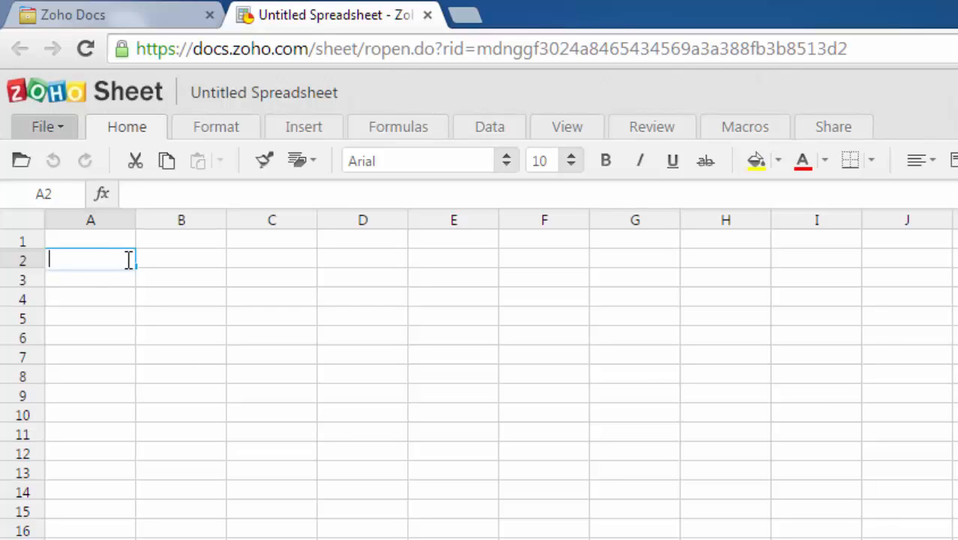
pyautogui.write('24')
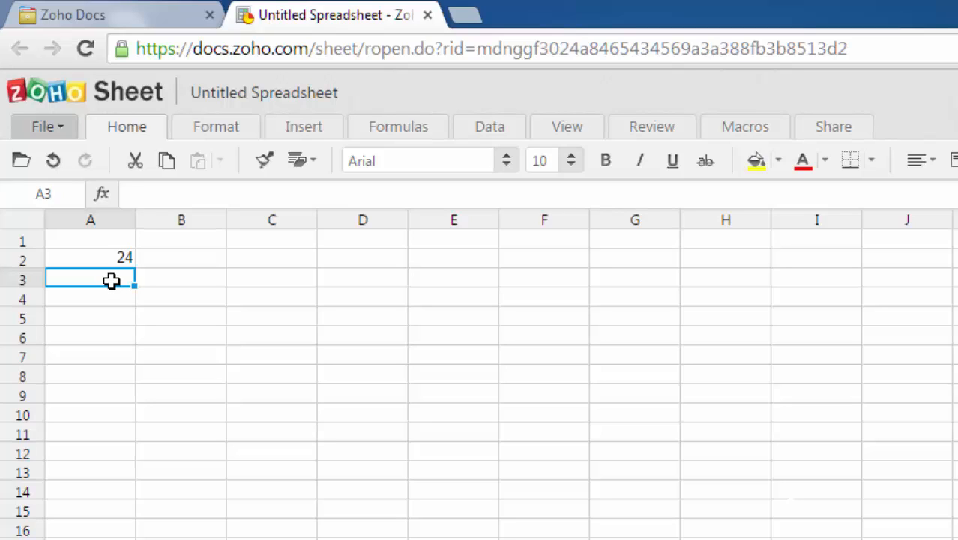
pyautogui.write('53')
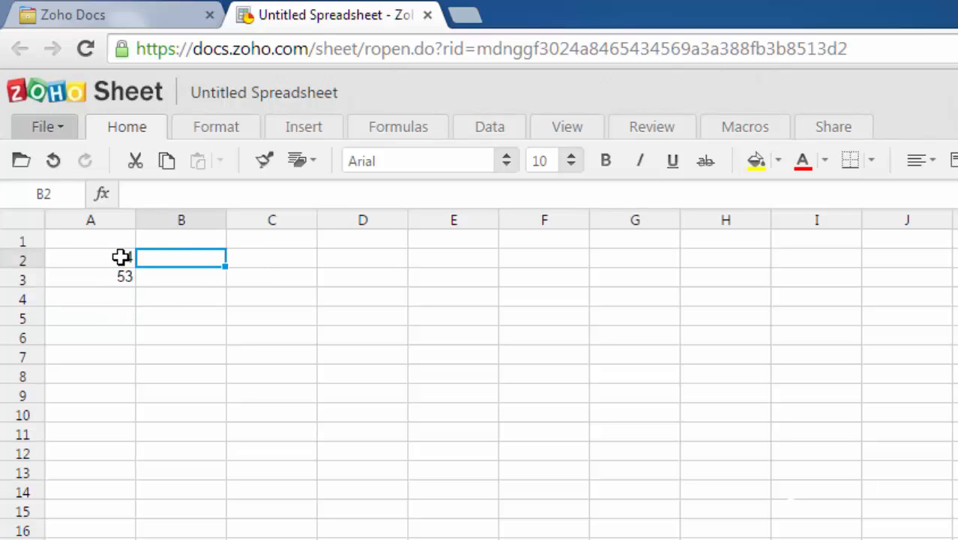
pyautogui.write('24')
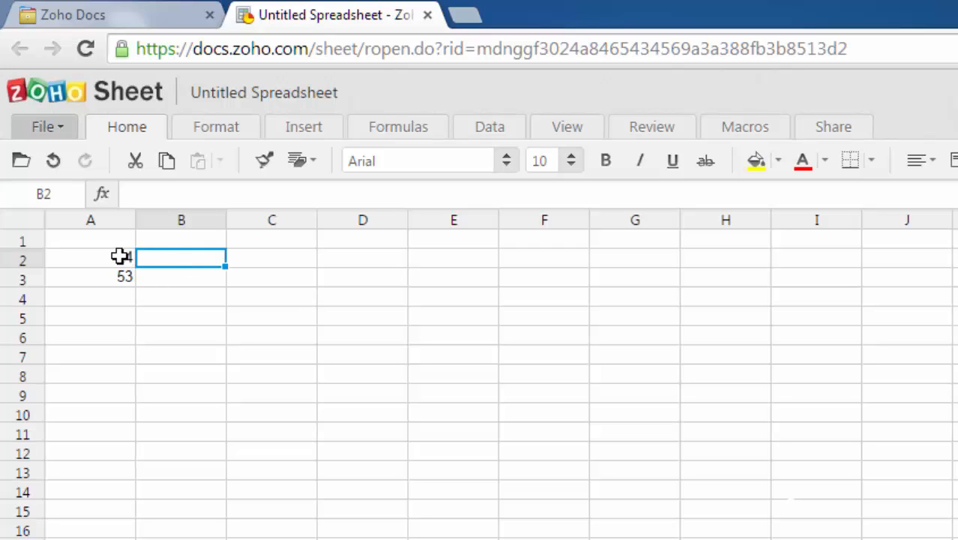
pyautogui.write('24')
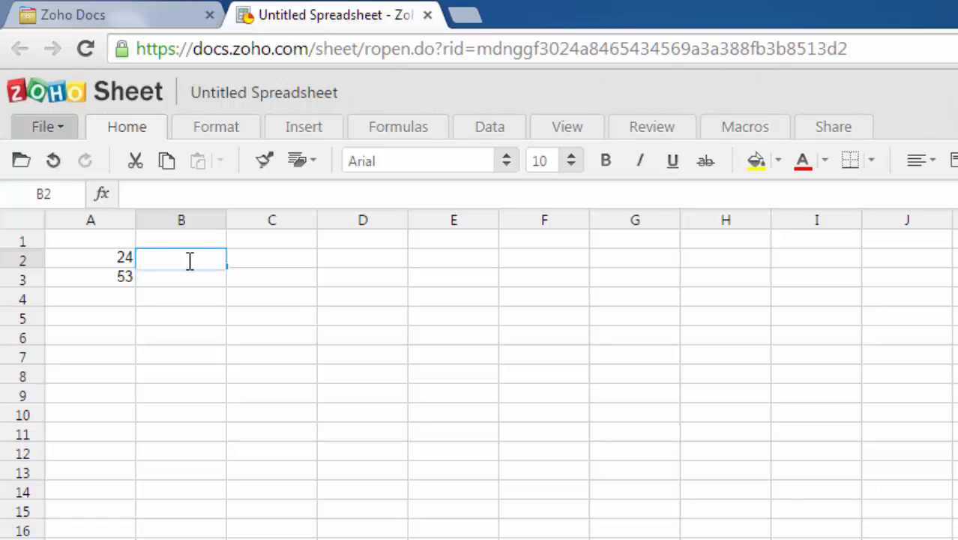
# - Enter the formula =A2+A3 in B2 so it shows 77
pyautogui.doubleClick(181, 258)
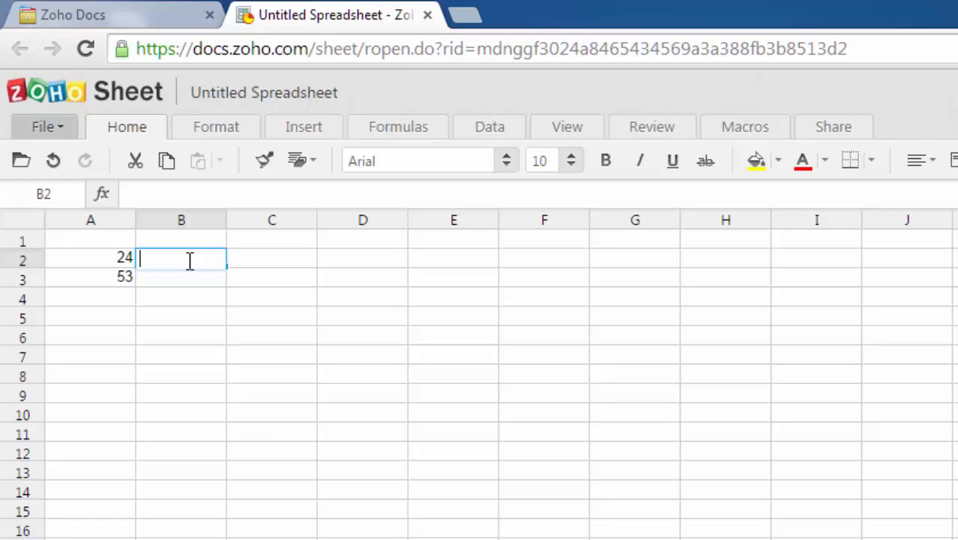
pyautogui.write('=')
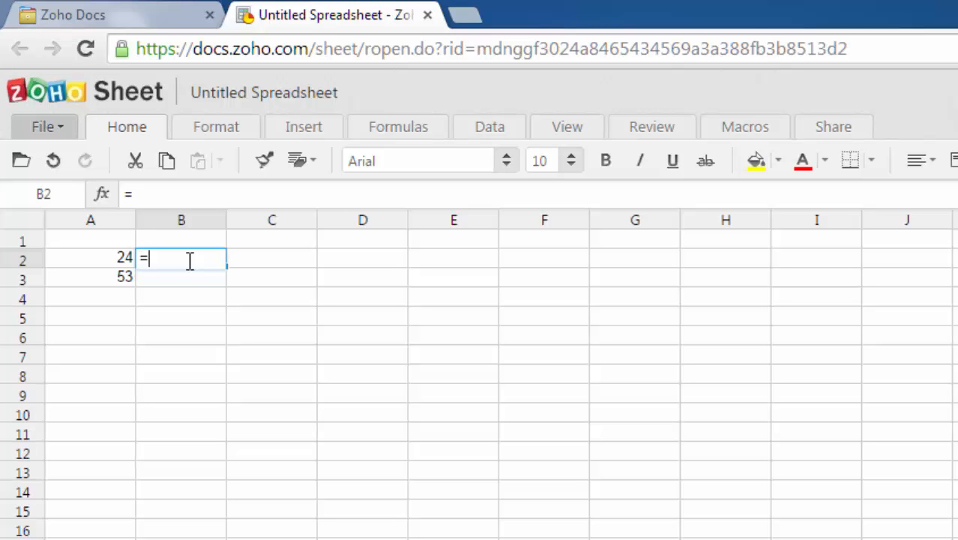
pyautogui.write('A2')
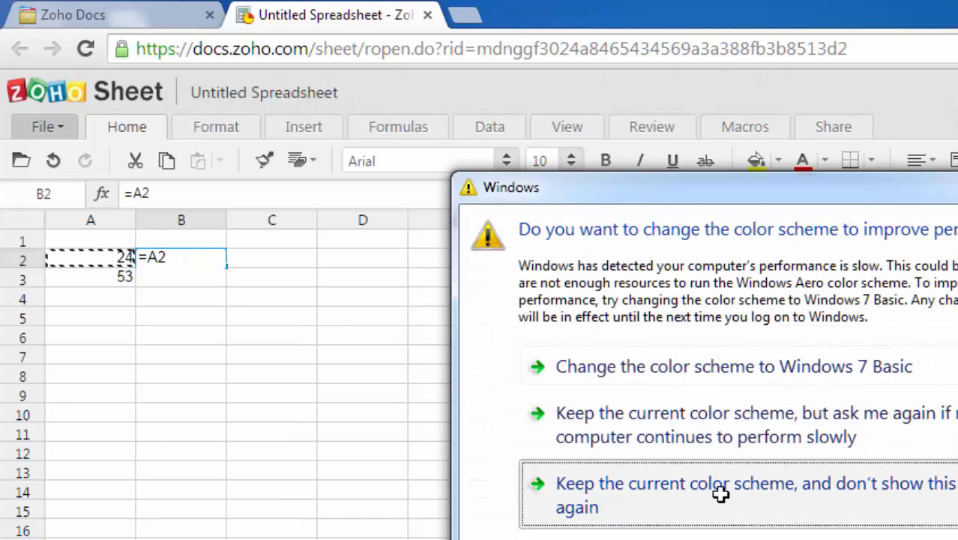
pyautogui.click(720, 494)
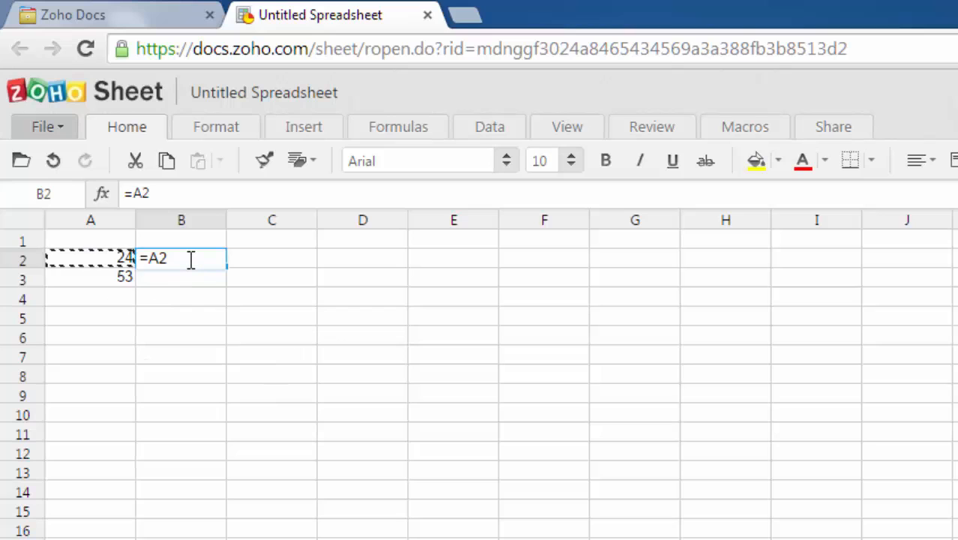
pyautogui.write('+')
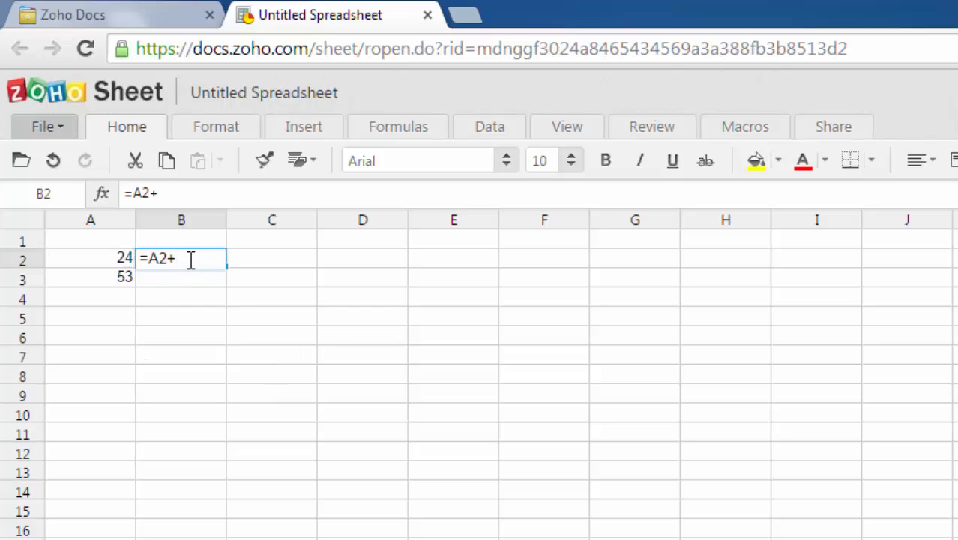
pyautogui.click(90, 275)
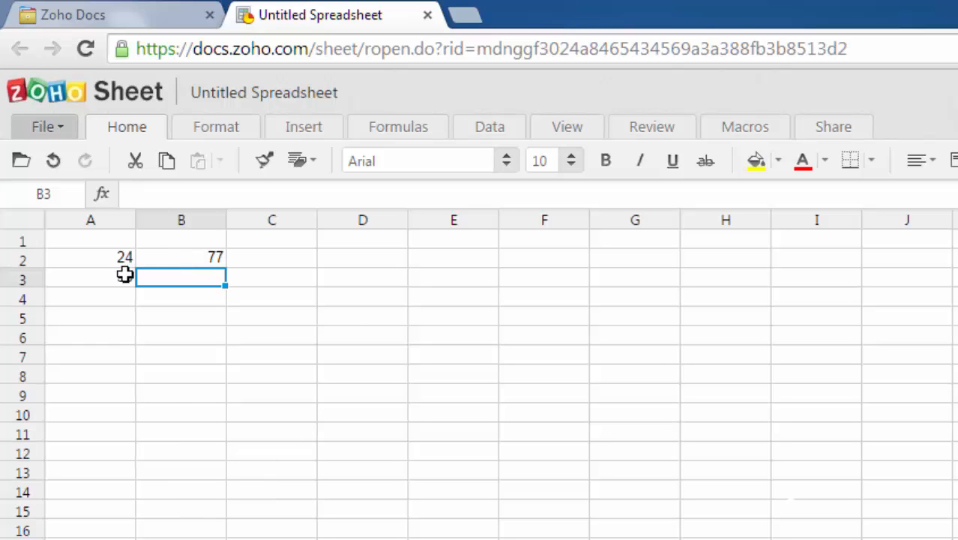
pyautogui.write('53')
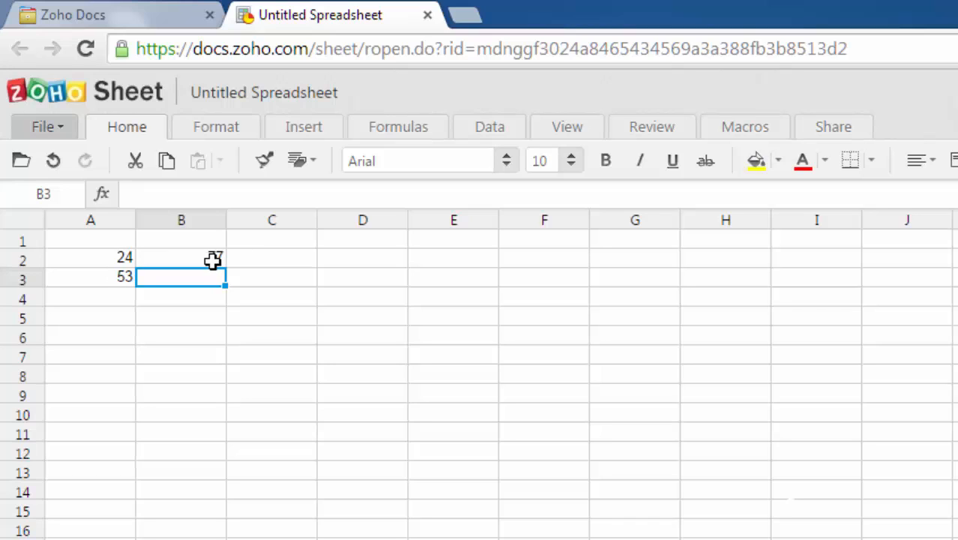
# - Enter the formula =A3-A2 in C2 so it shows 29
pyautogui.write('77')
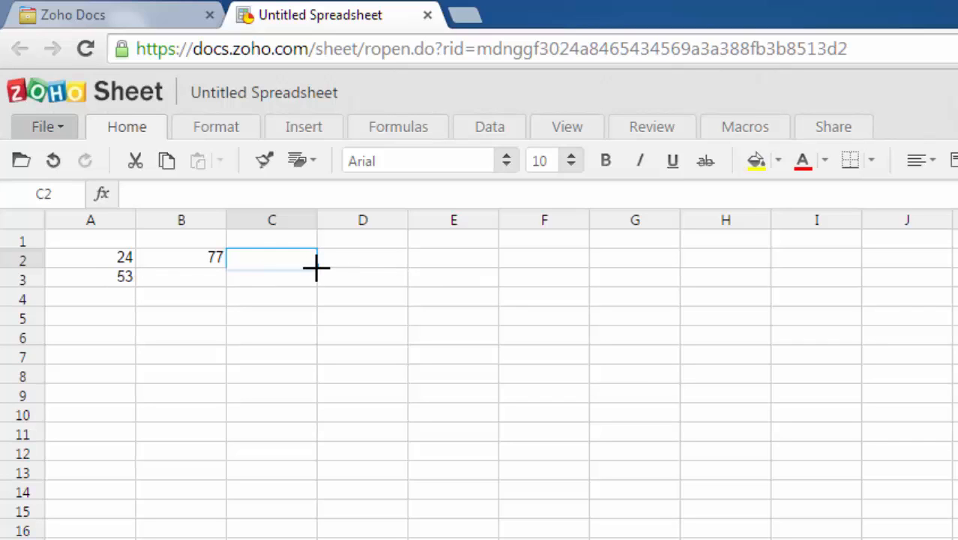
pyautogui.doubleClick(272, 257)
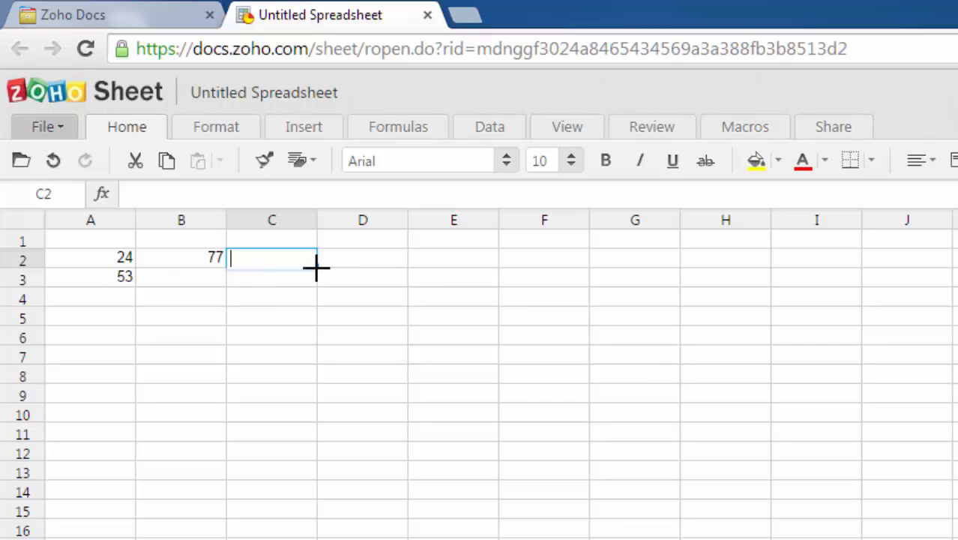
pyautogui.write('=')
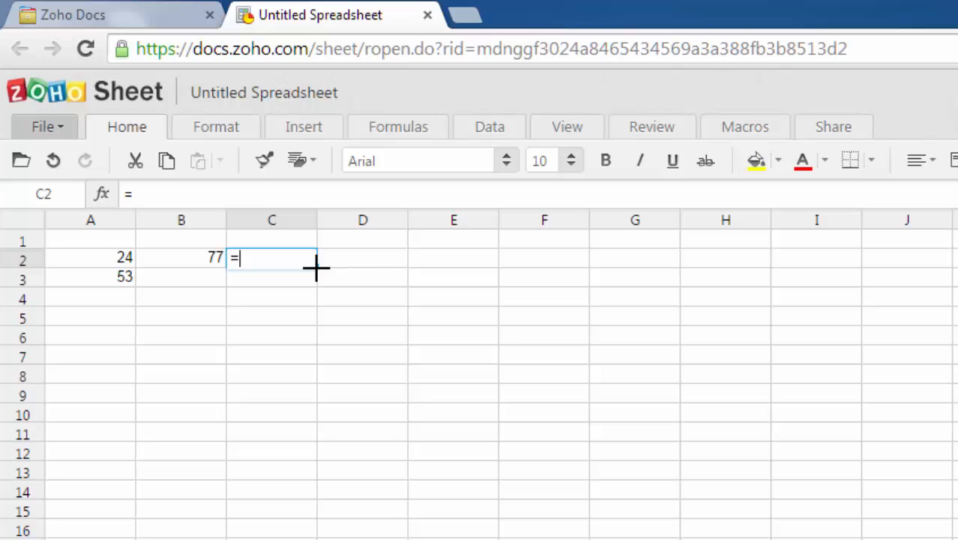
pyautogui.click(90, 276)
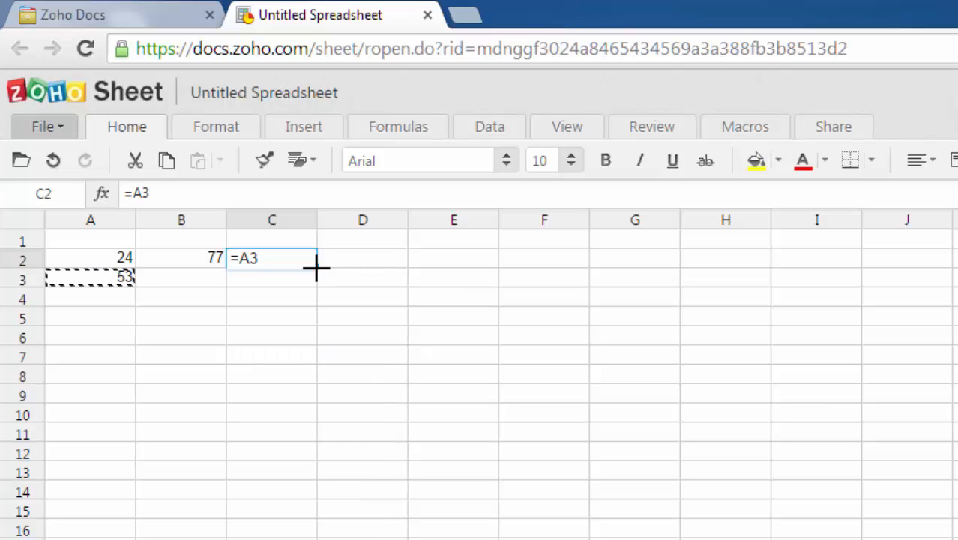
pyautogui.write('-')
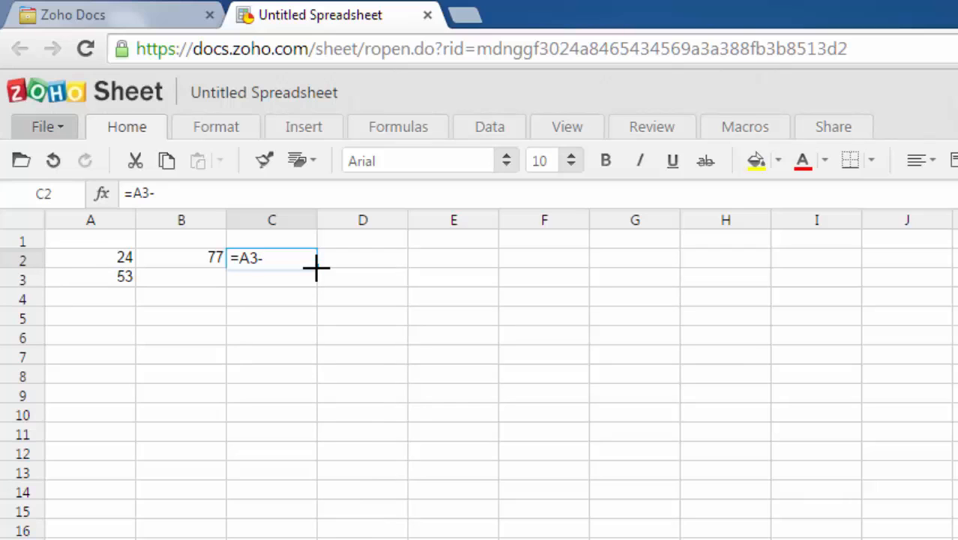
pyautogui.click(90, 258)
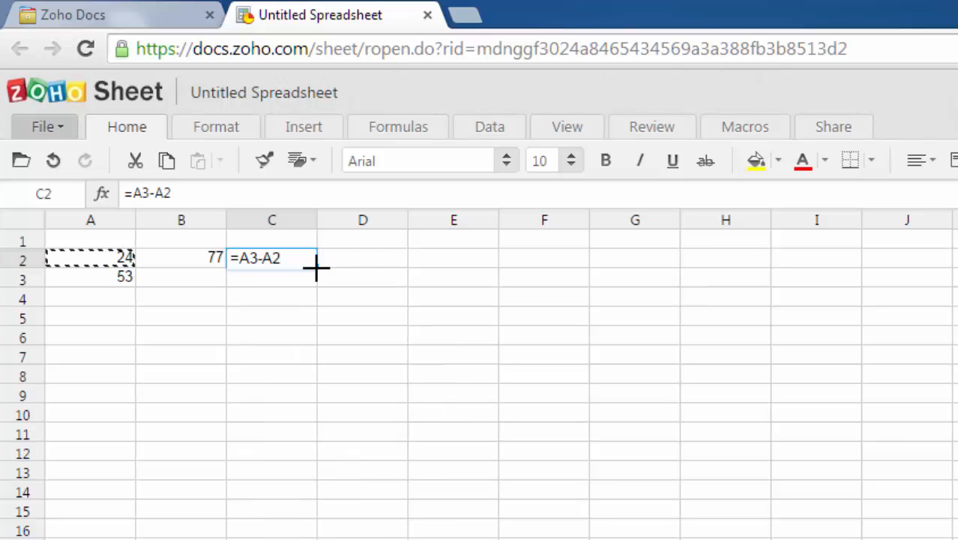
pyautogui.press('enter')
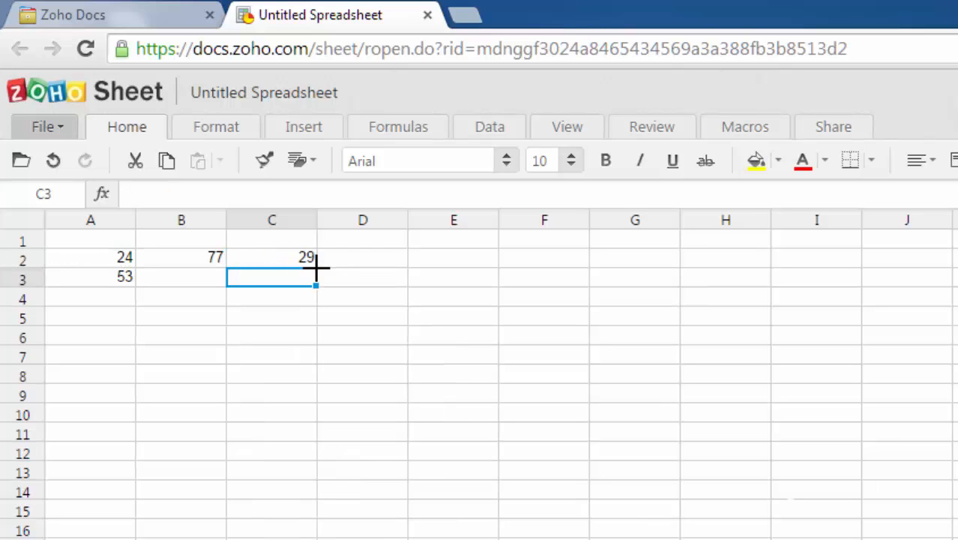
pyautogui.moveTo(298, 269)
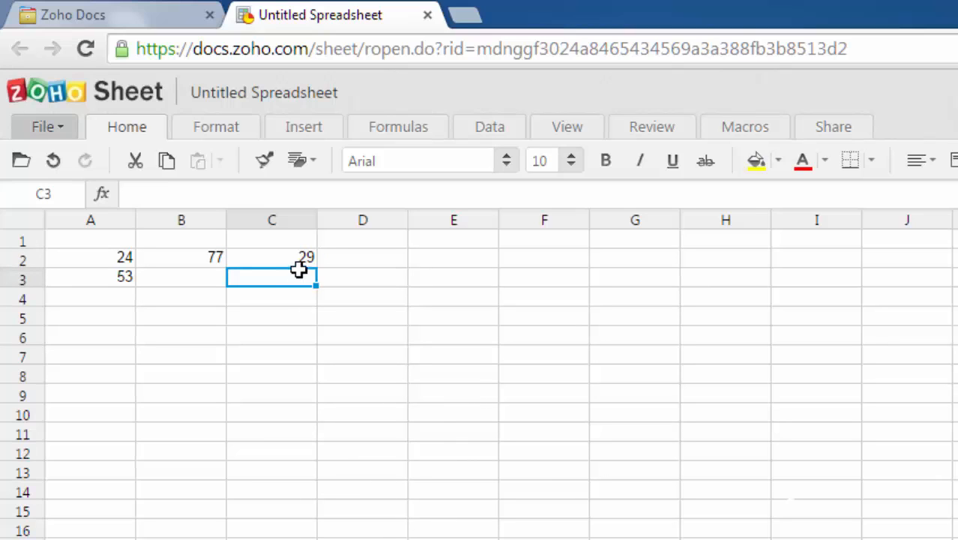
pyautogui.moveTo(351, 258)
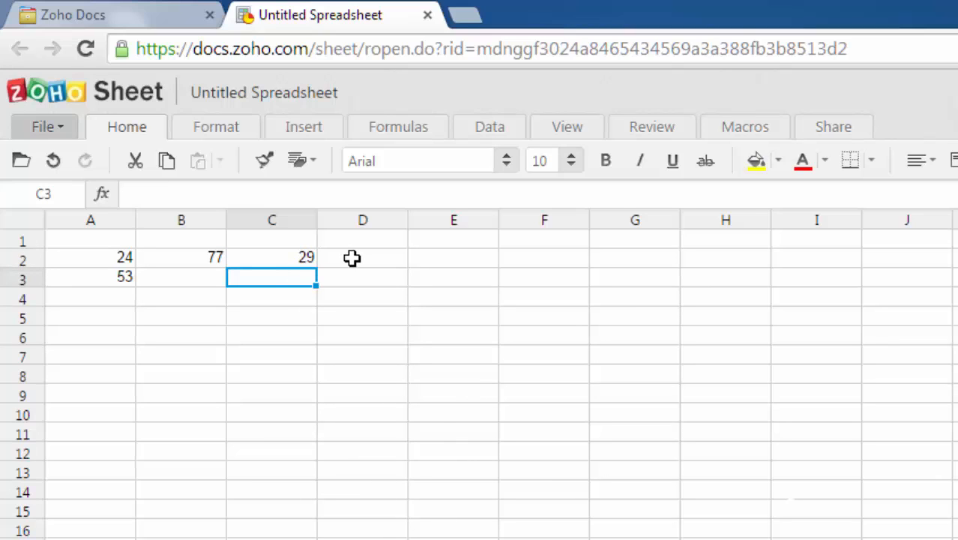
# - Enter the formula =A2*A3 in D2 so it shows 1272
pyautogui.click(362, 257)
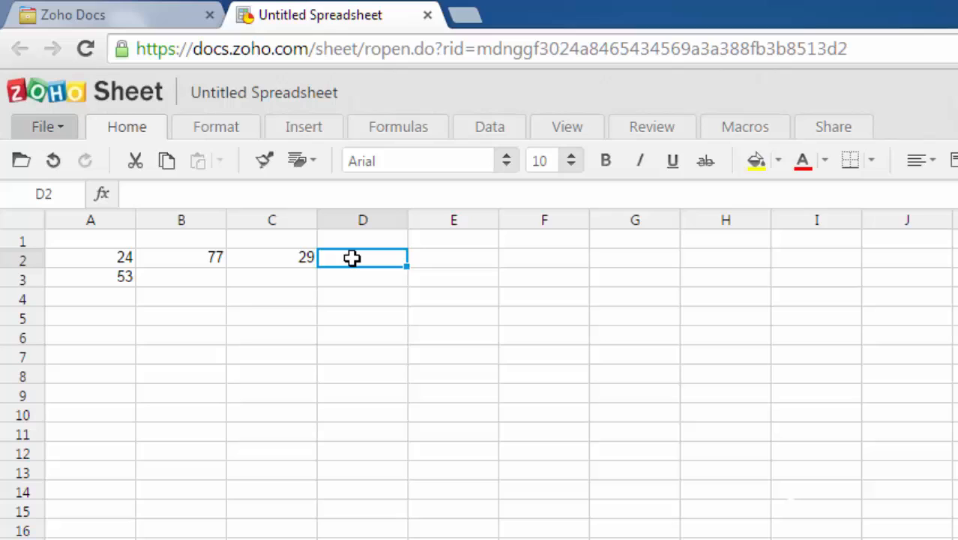
pyautogui.doubleClick(362, 257)
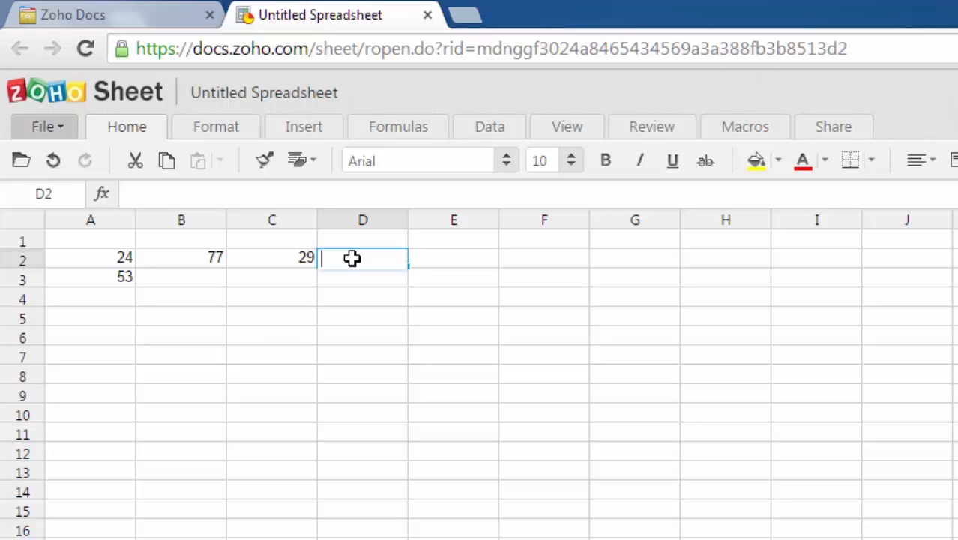
pyautogui.write('=')
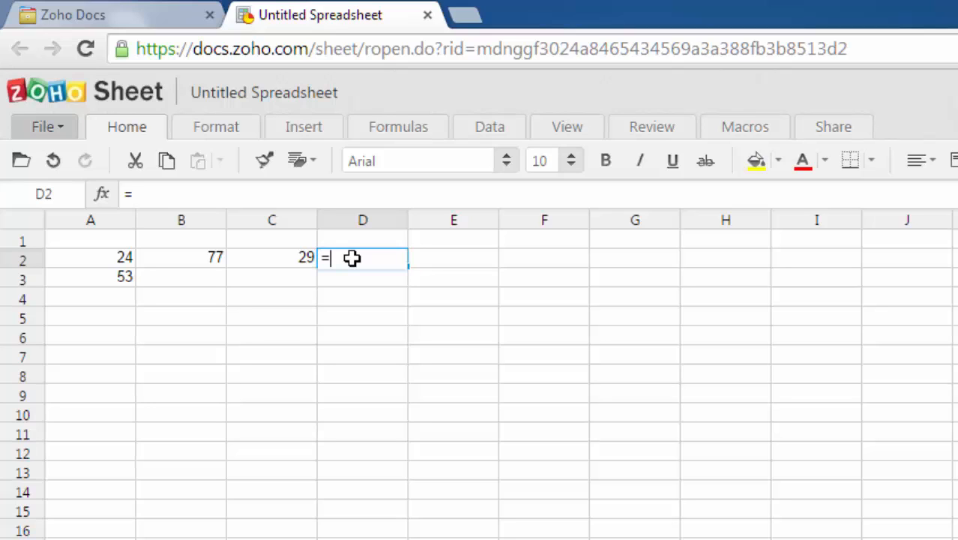
pyautogui.click(90, 257)
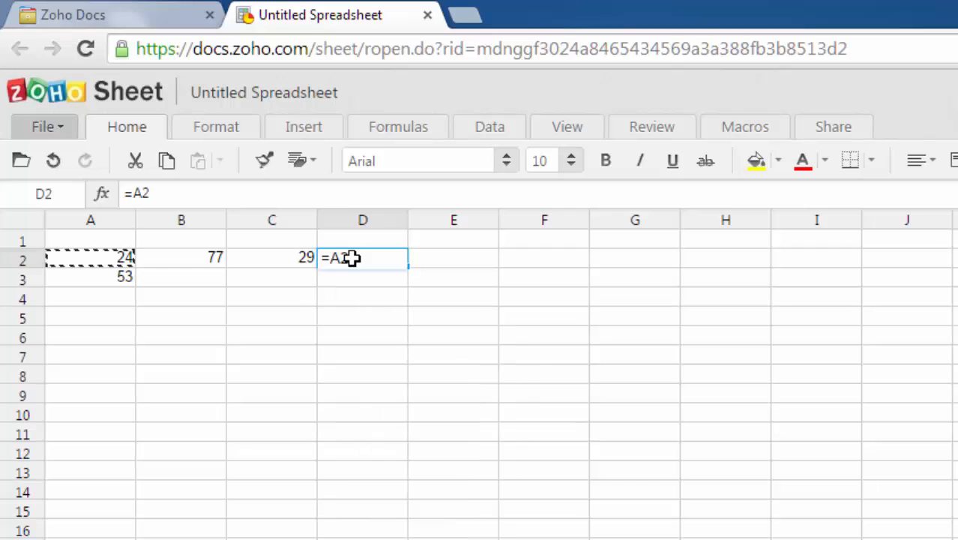
pyautogui.write('*')
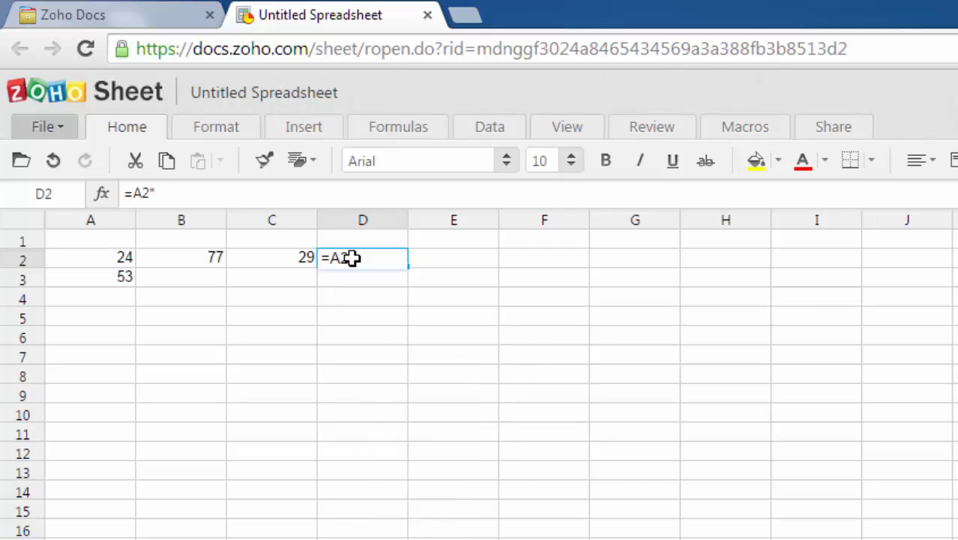
pyautogui.click(90, 276)
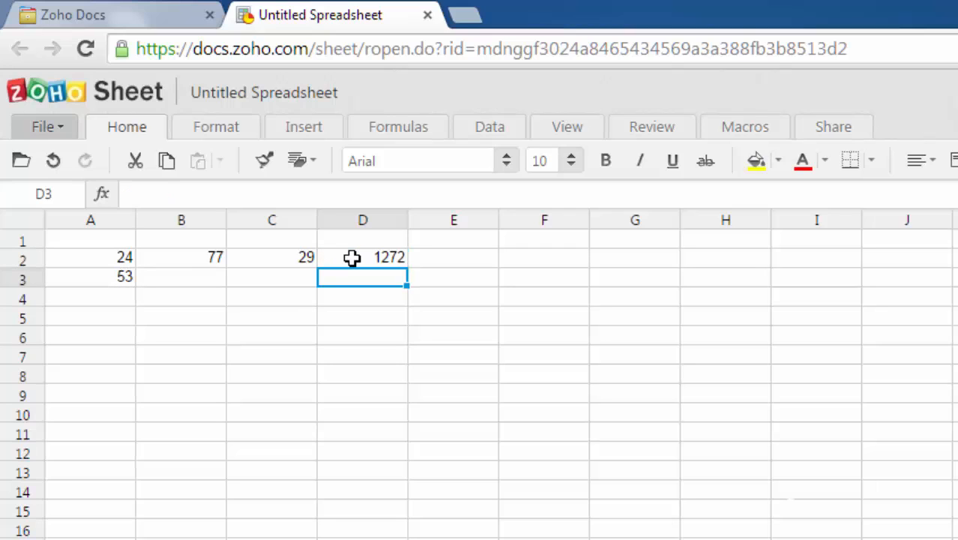
pyautogui.click(453, 257)
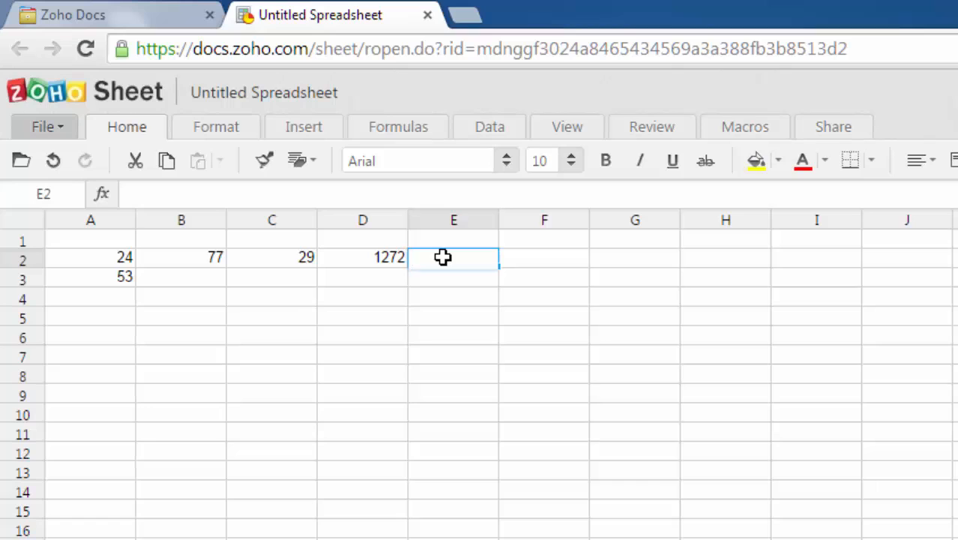
# - Enter the formula =A3/A2 in E2 so it shows 2.208333333
pyautogui.doubleClick(453, 257)
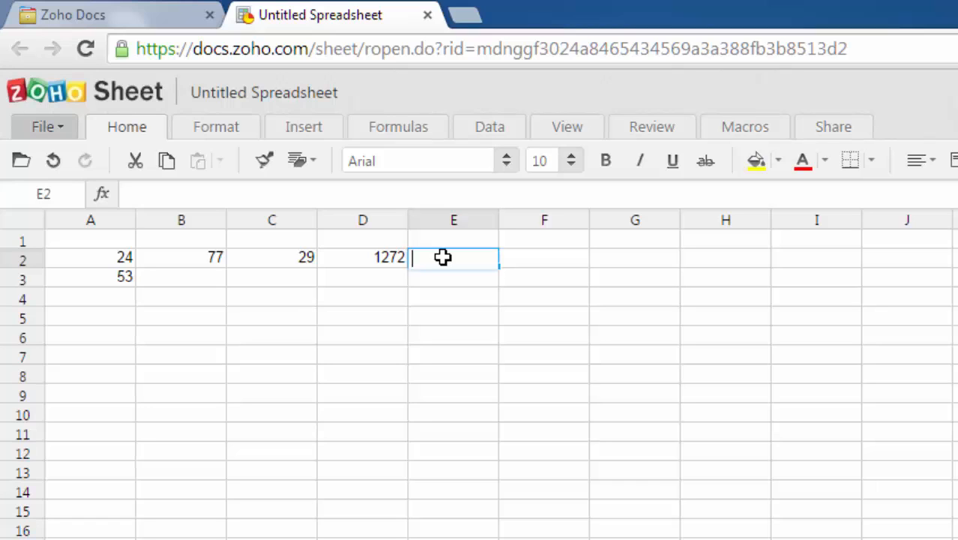
pyautogui.write('=')
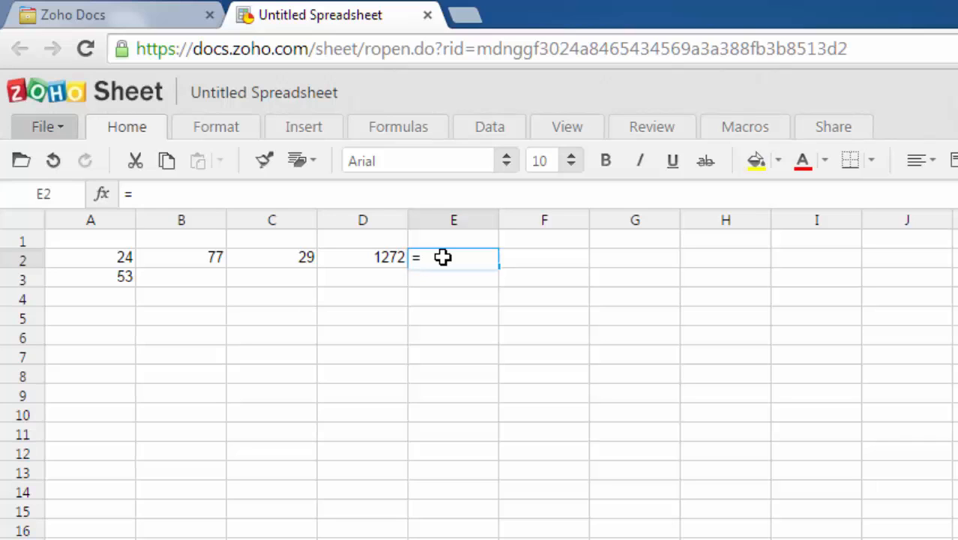
pyautogui.write('A')
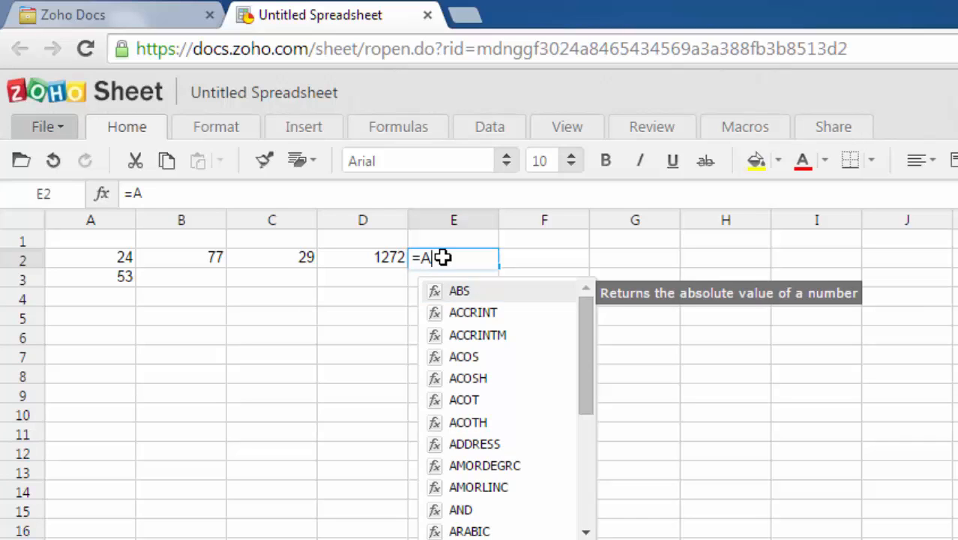
pyautogui.write('3/A')
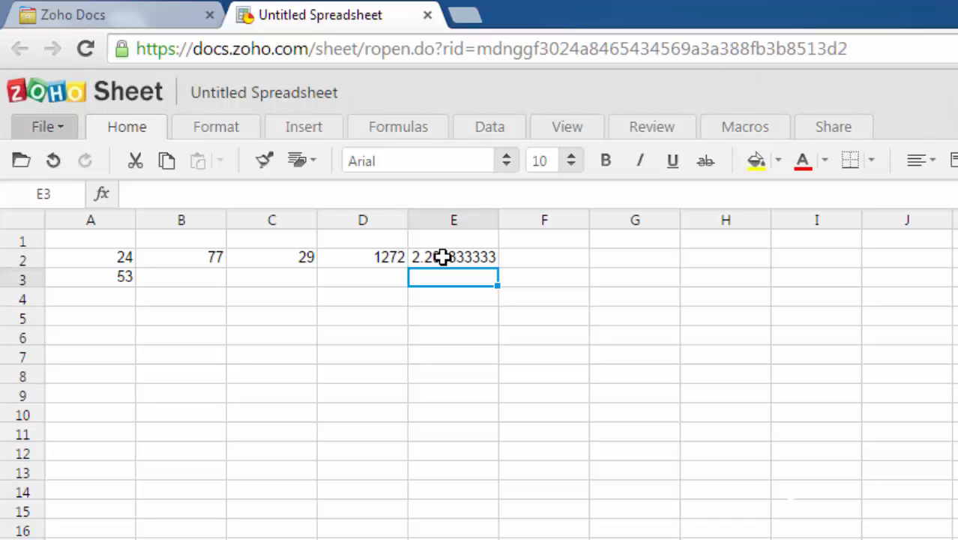
pyautogui.click(543, 257)
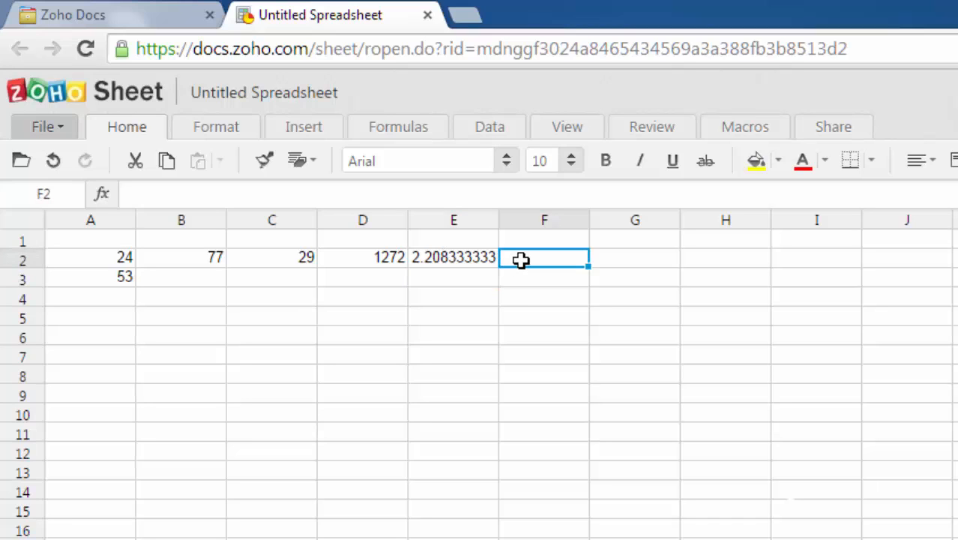
# - Enter the remainder formula =A3%A2 in F2, which displays #REF!
pyautogui.write('=')
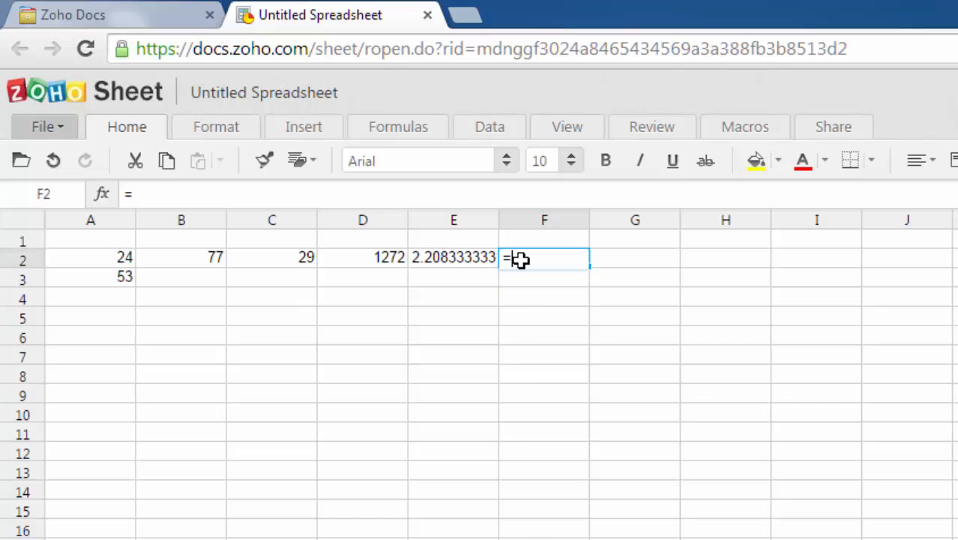
pyautogui.click(90, 277)
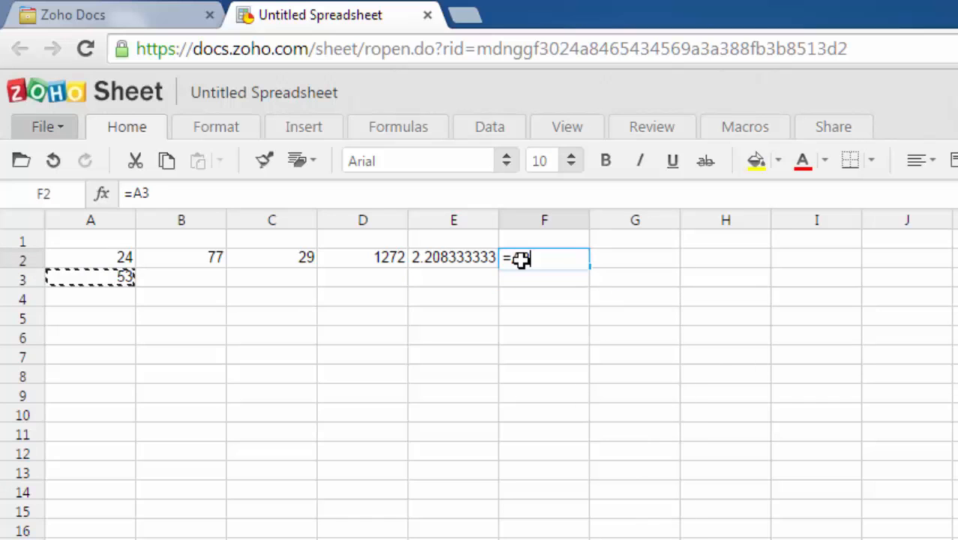
pyautogui.write('%A2')
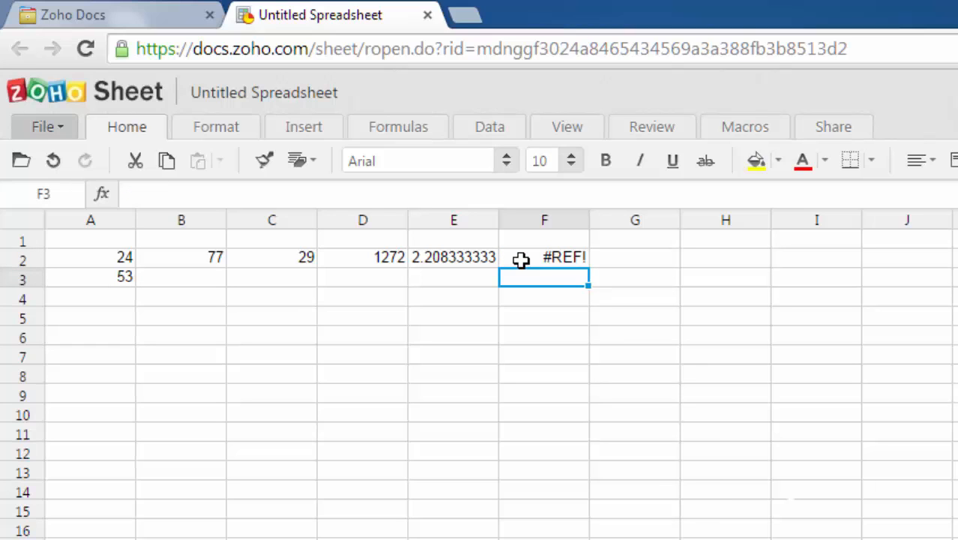
pyautogui.click(544, 257)
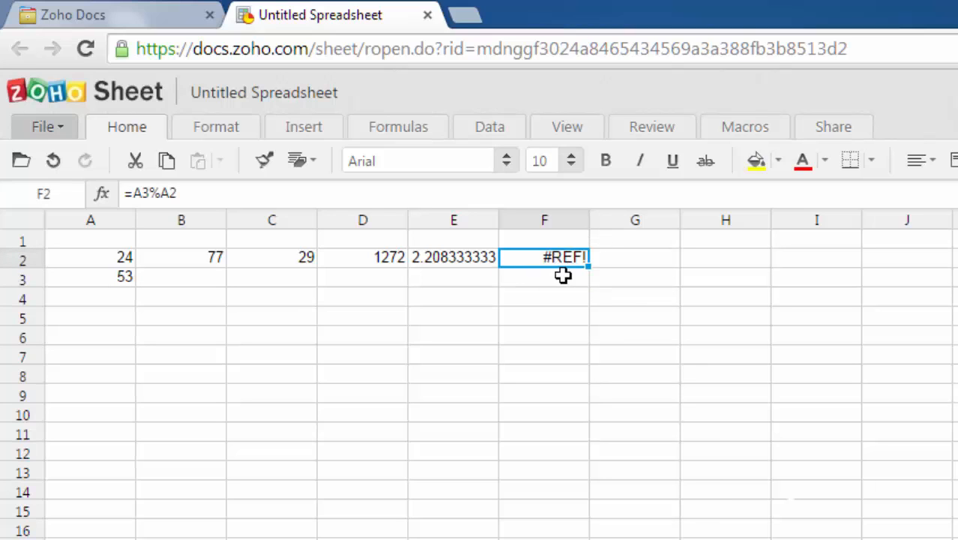
pyautogui.moveTo(196, 208)
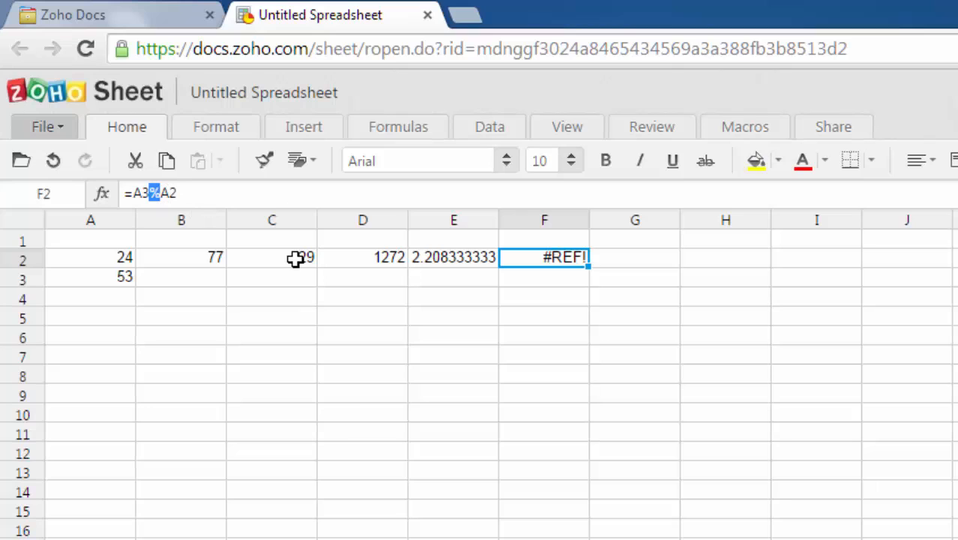
# - Clear the erroneous formula from F2 and review the formulas in B2 and D2
pyautogui.click(544, 278)
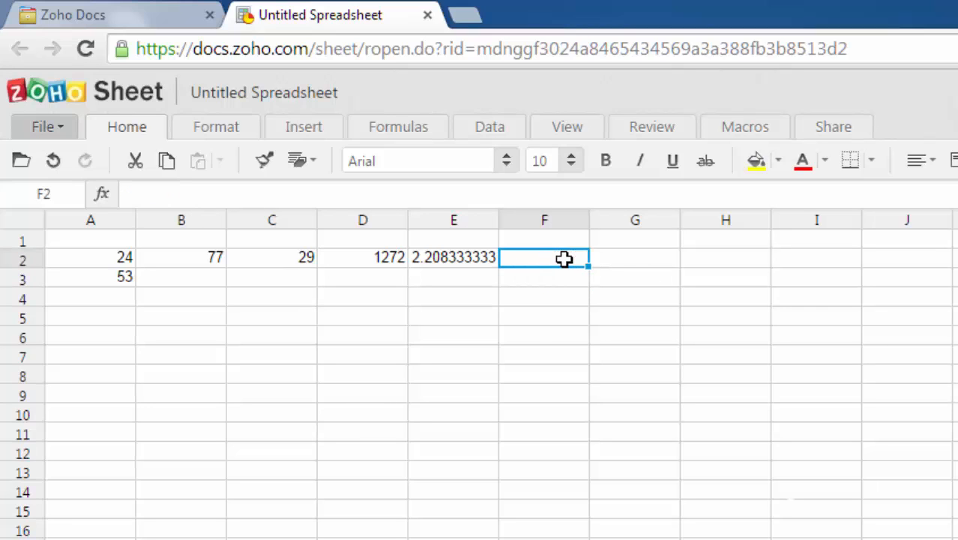
pyautogui.moveTo(568, 276)
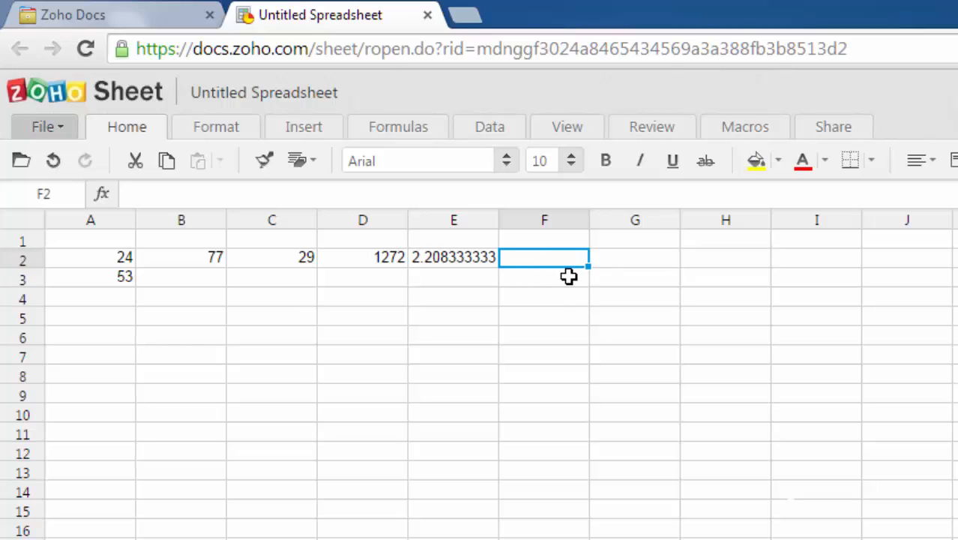
pyautogui.moveTo(516, 270)
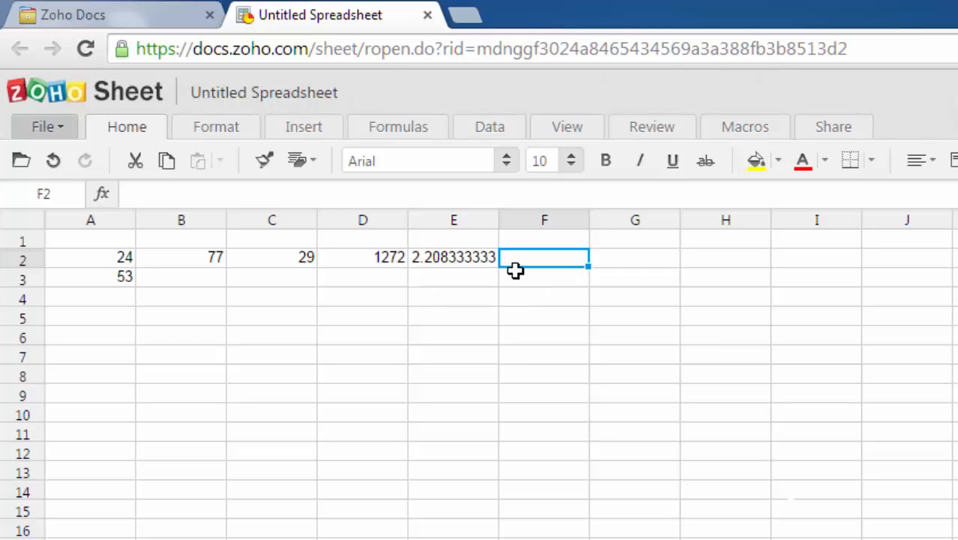
pyautogui.moveTo(473, 292)
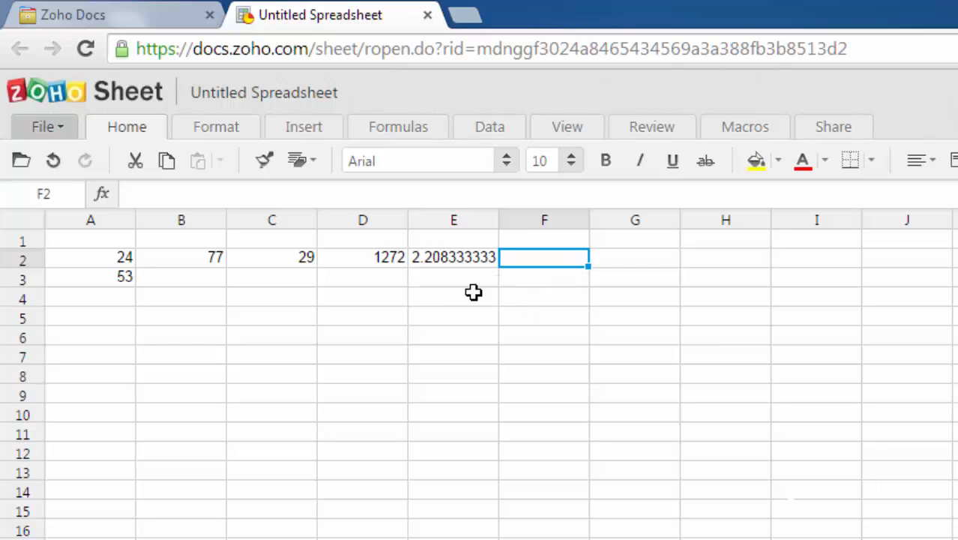
pyautogui.click(181, 256)
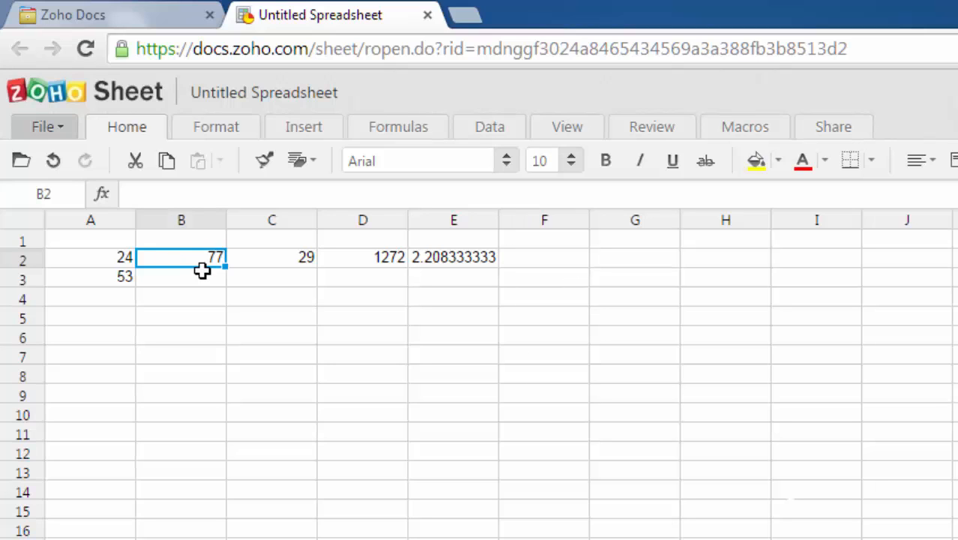
pyautogui.click(363, 257)
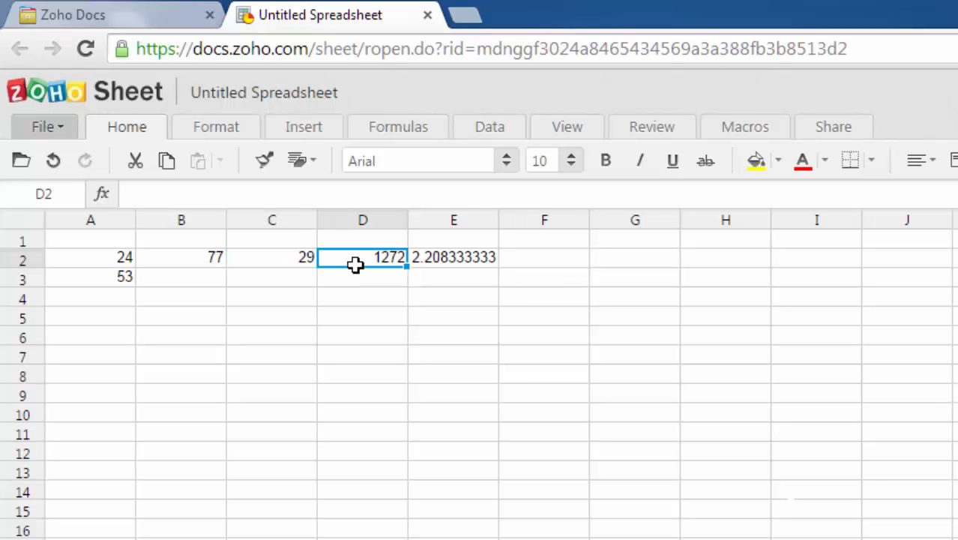